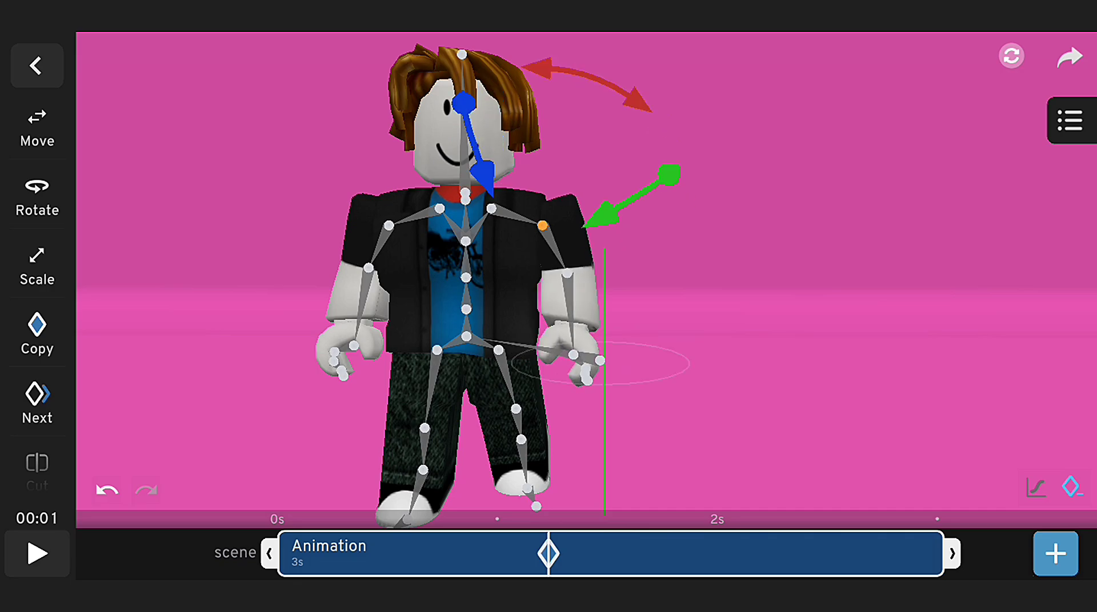
# Step: Import the Roblox character model and show the scene's object list
pyautogui.click(36, 64)
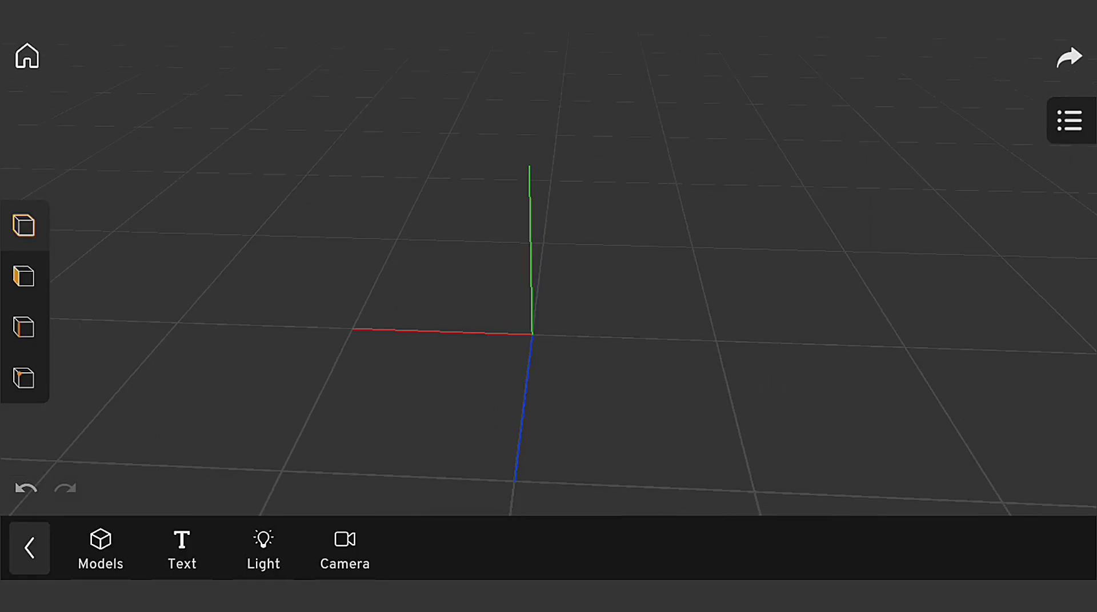
pyautogui.click(100, 549)
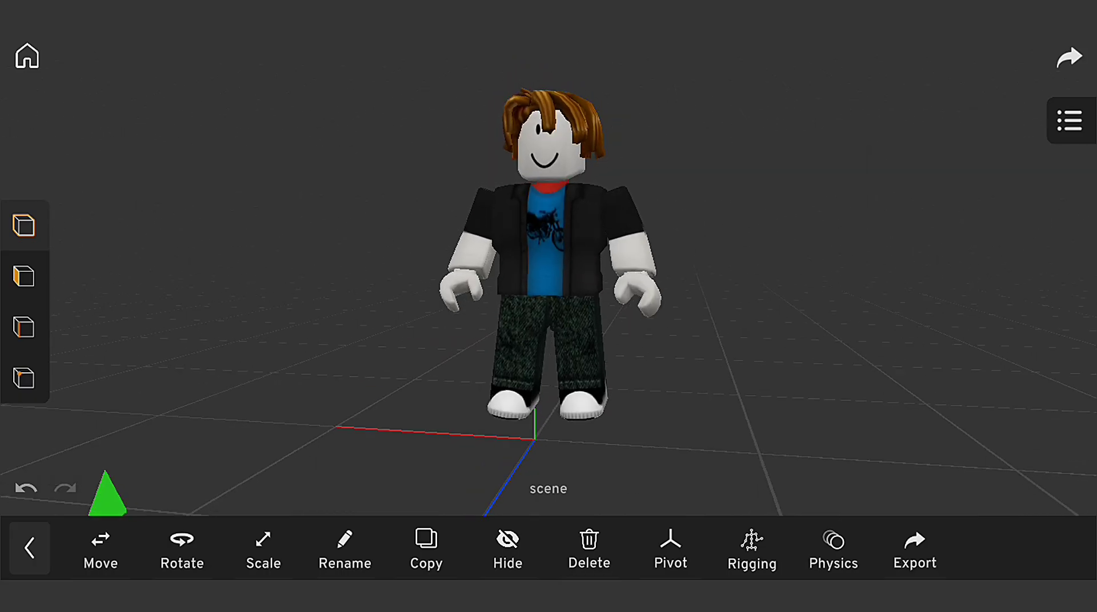
pyautogui.click(1075, 121)
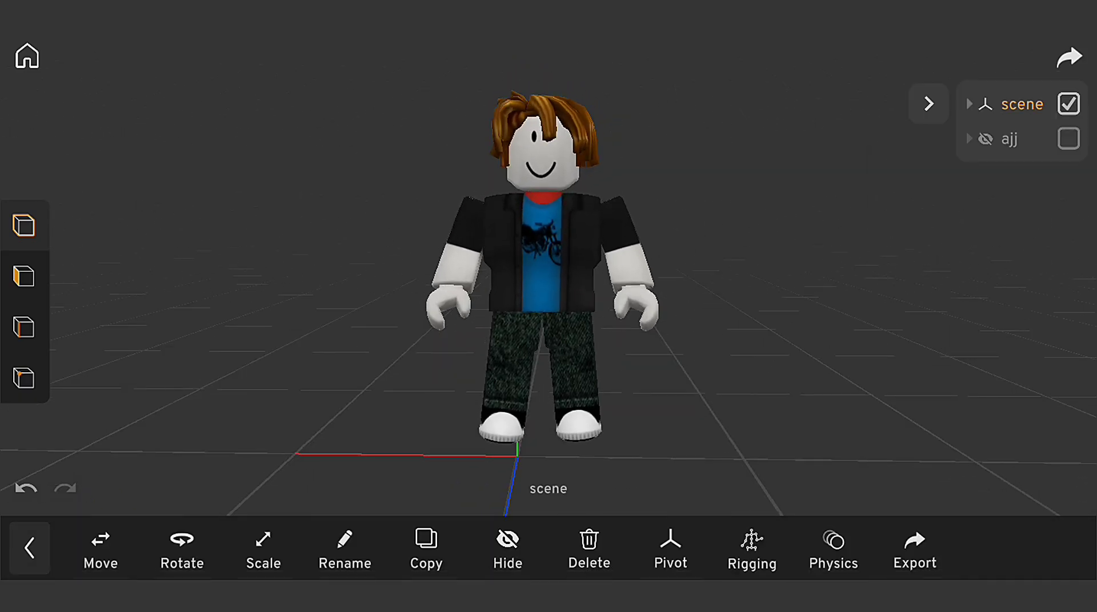
# Step: Select the Roblox character and bring up the Auto Rig and Custom rigging options
pyautogui.click(751, 549)
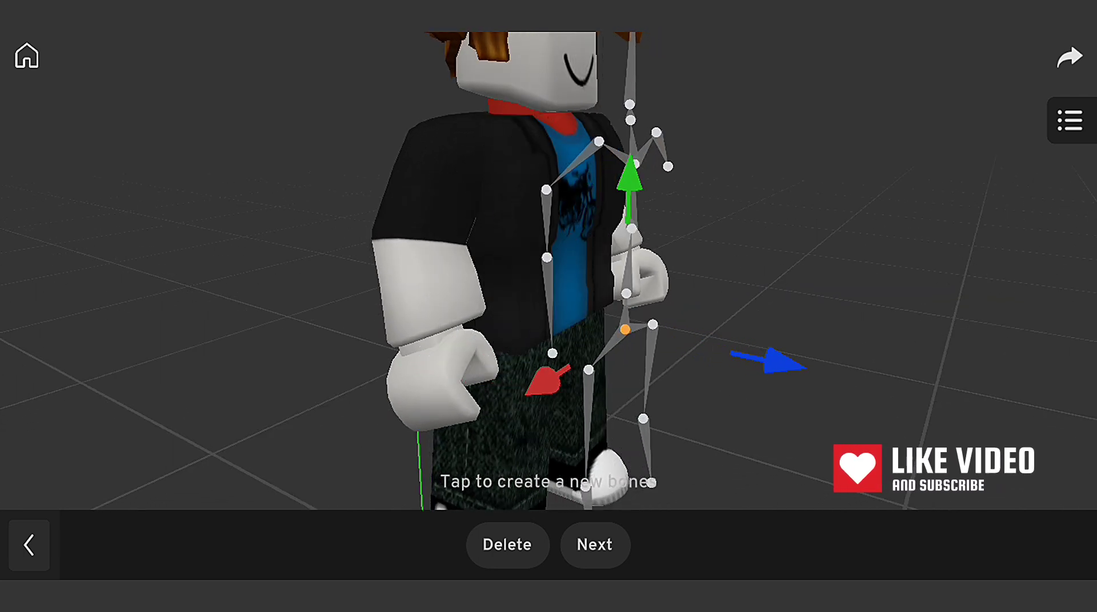
pyautogui.click(594, 544)
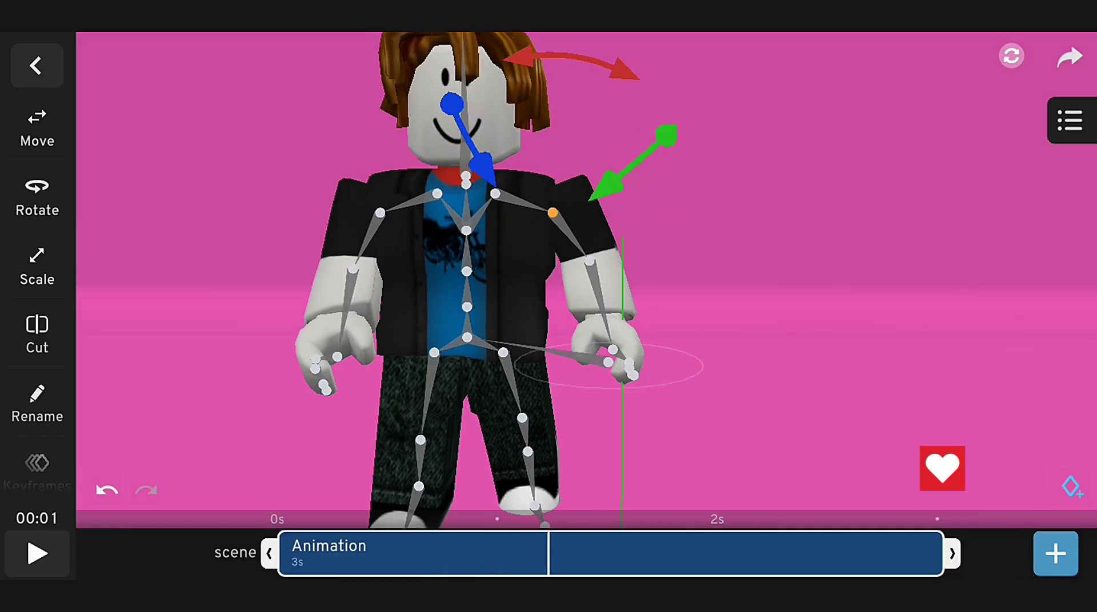
pyautogui.click(37, 65)
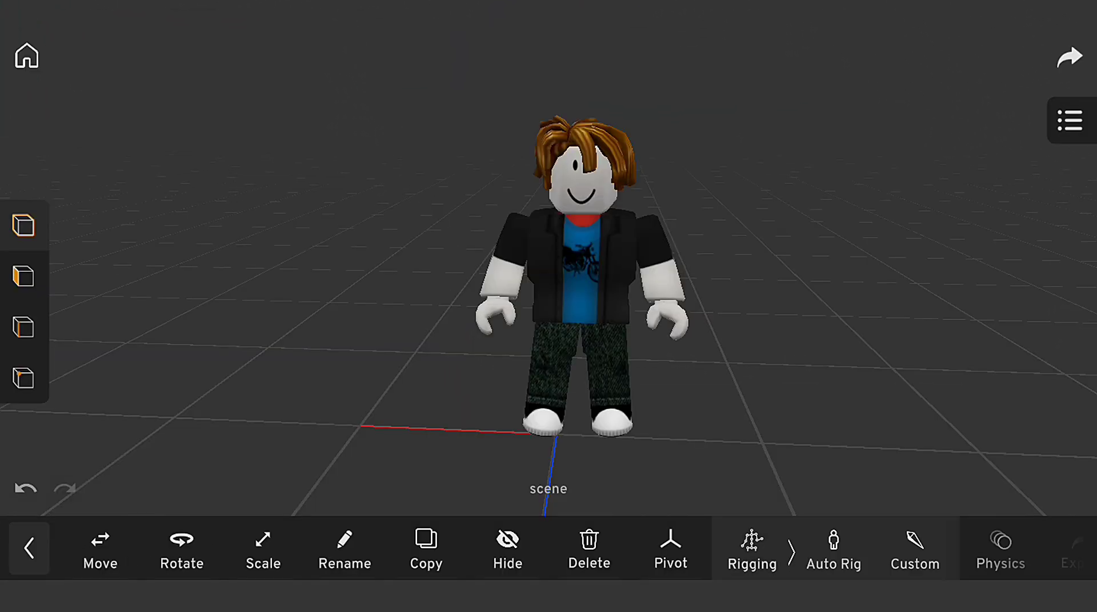
# Step: Choose Custom rigging and add bones through the torso, arms and legs
pyautogui.click(751, 549)
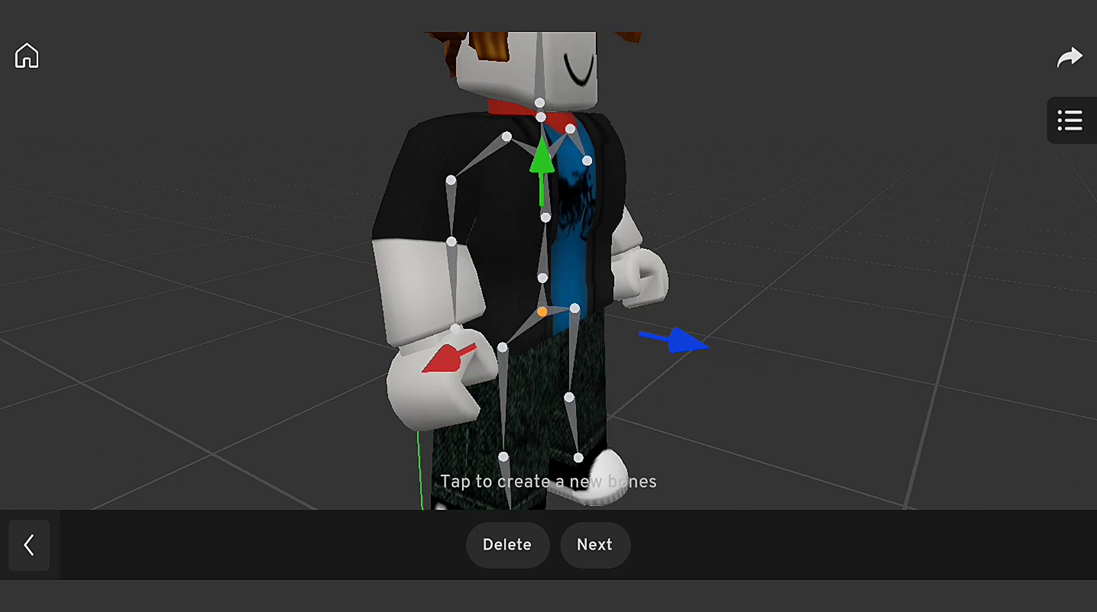
pyautogui.click(593, 545)
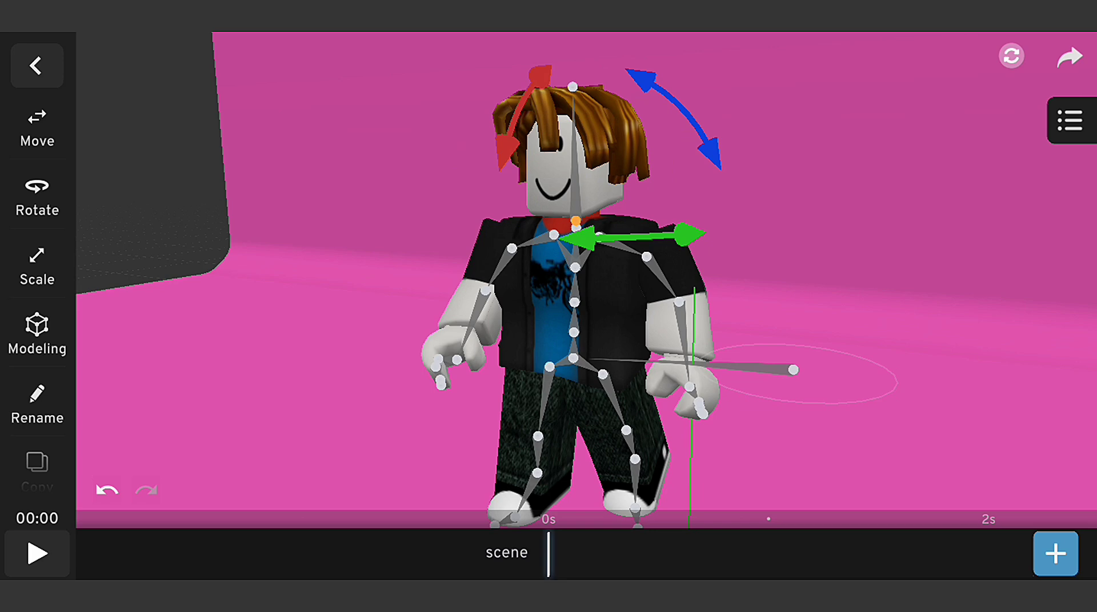
# Step: Add bones running from the neck up through the head into the hair
pyautogui.click(1055, 554)
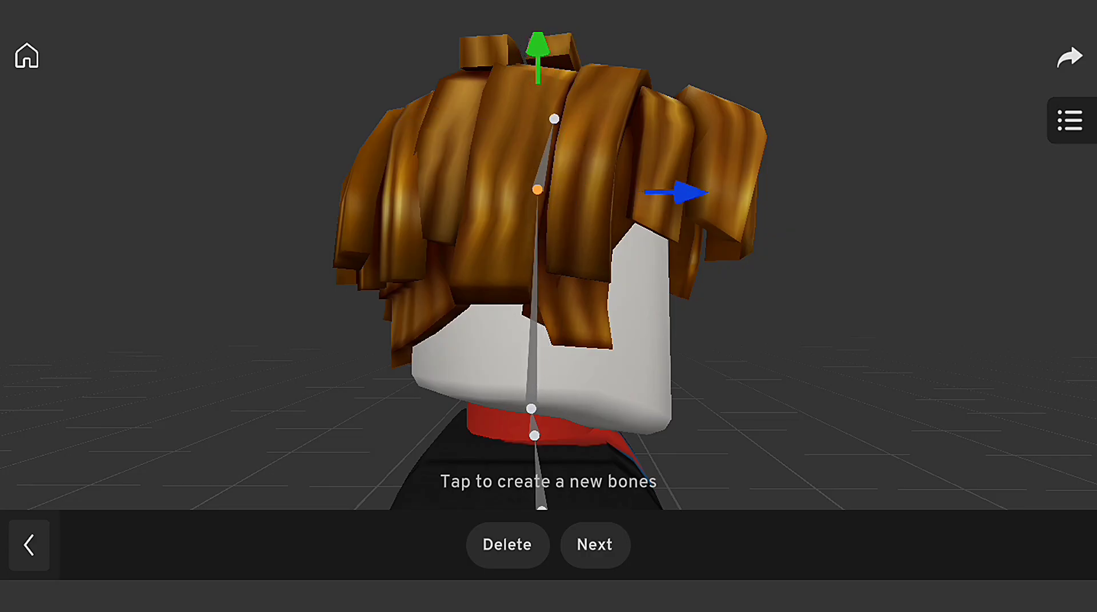
# Step: Finish bone placement and proceed to binding the skeleton to the character
pyautogui.click(594, 545)
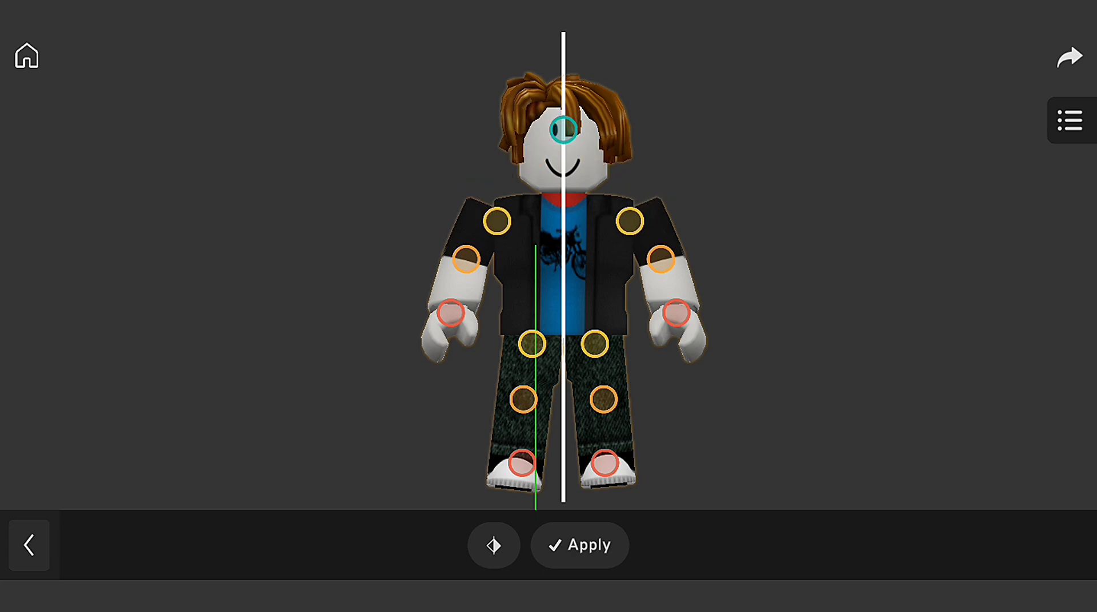
pyautogui.click(579, 545)
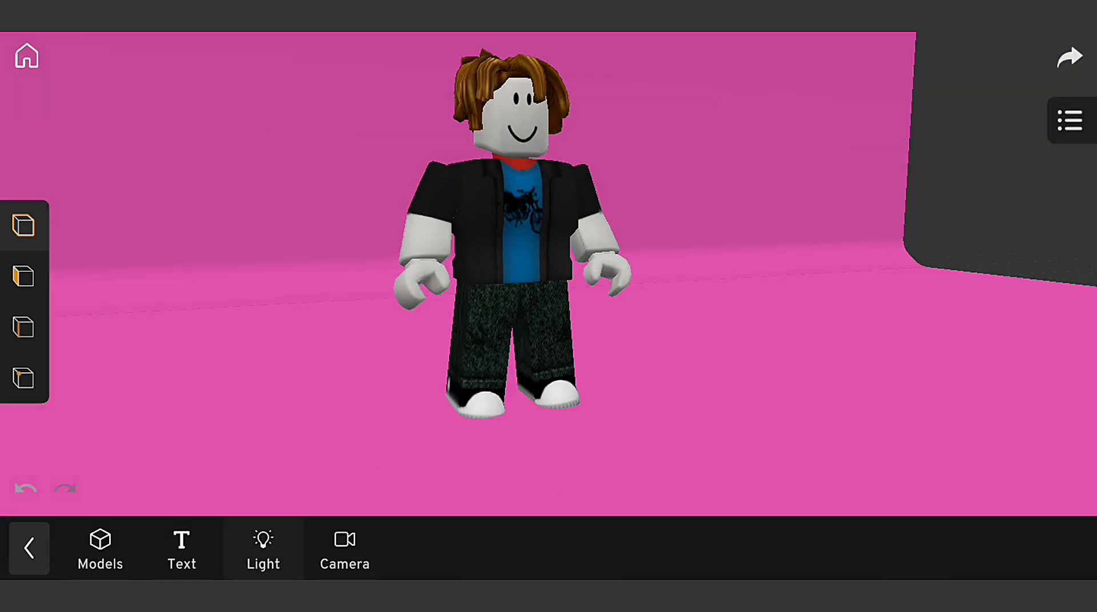
# Step: Apply the rig and bring up the list of light types
pyautogui.click(264, 550)
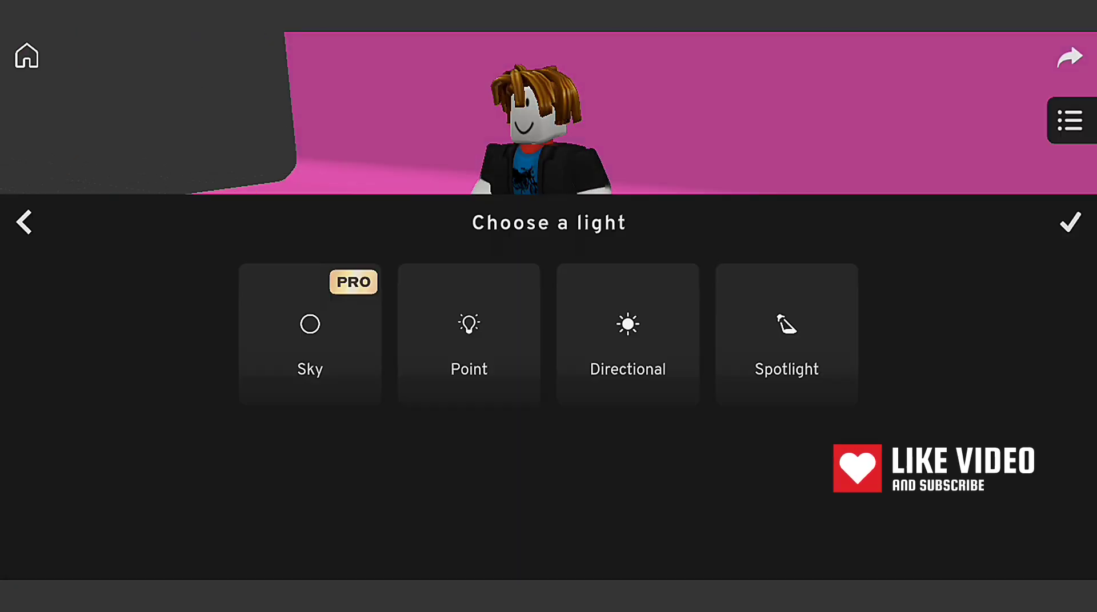
# Step: Add a directional light that casts the character's shadow on the pink floor
pyautogui.click(626, 335)
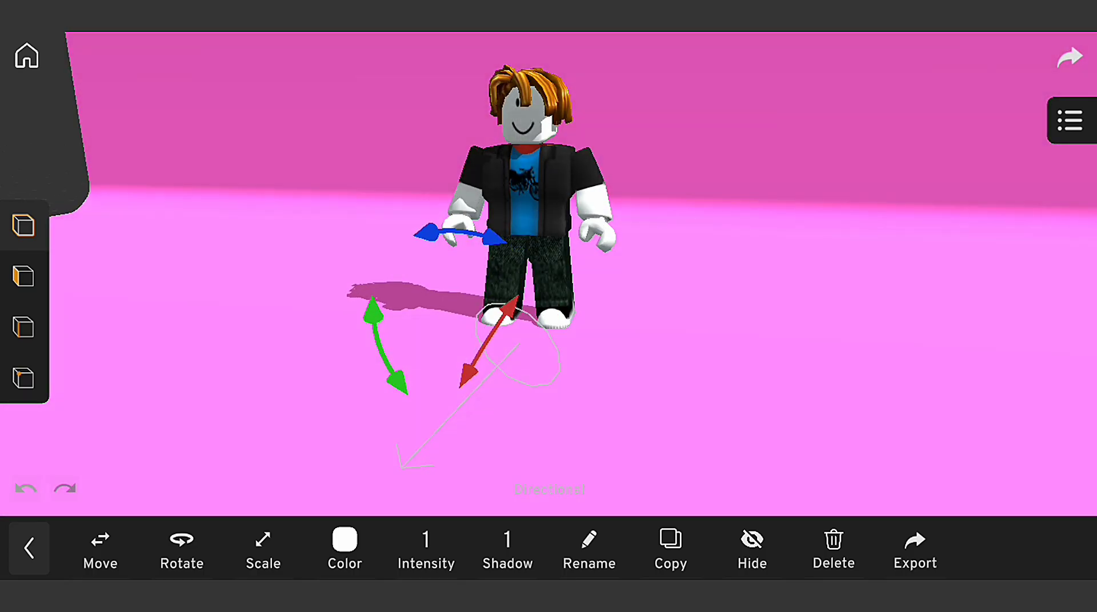